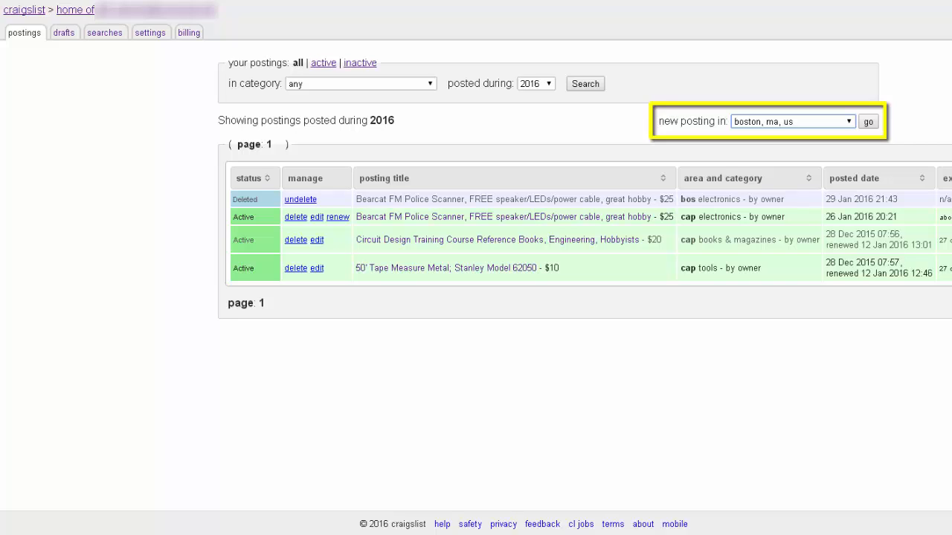
Step: Start a new posting for boston, ma, us from the account's postings page
left_click(869, 122)
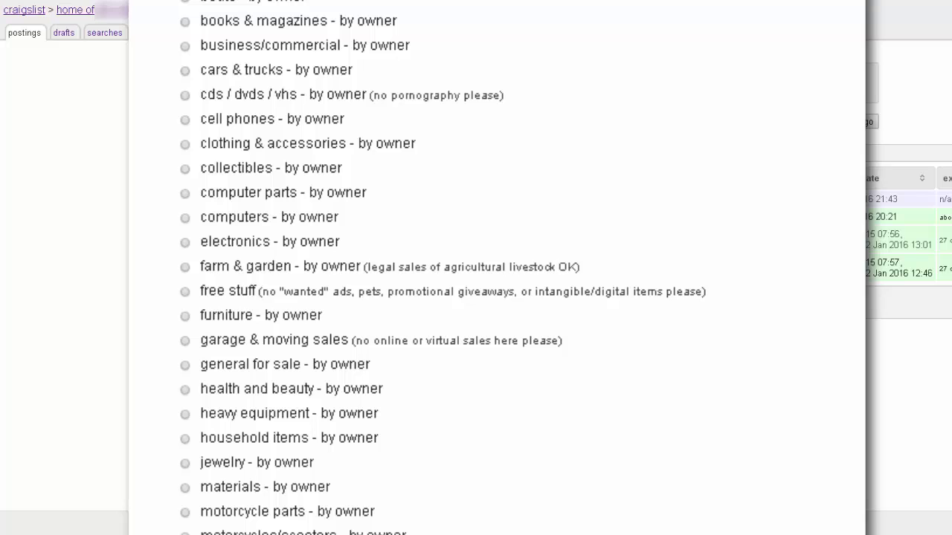
Step: Choose the boston/cambridge/brookline area and continue to the blank listing form
scroll("up", 3)
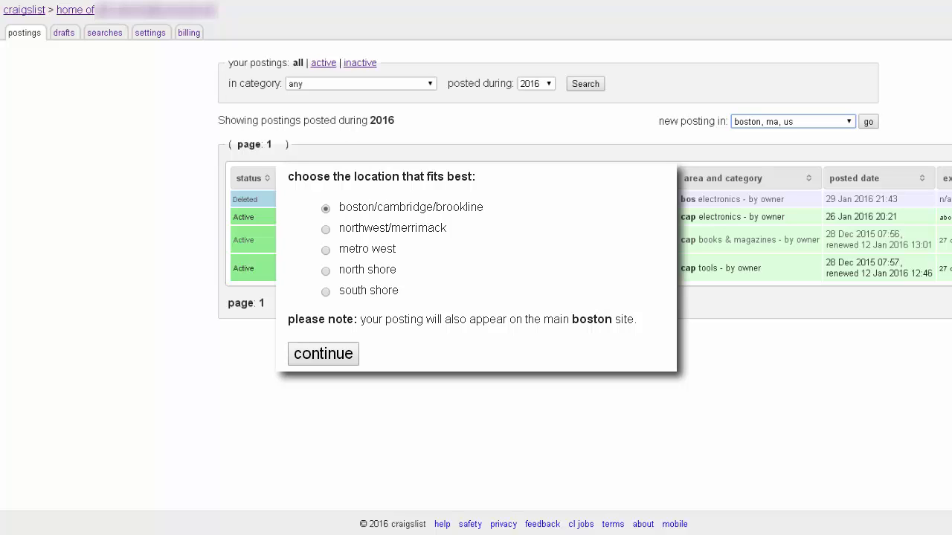
left_click(326, 208)
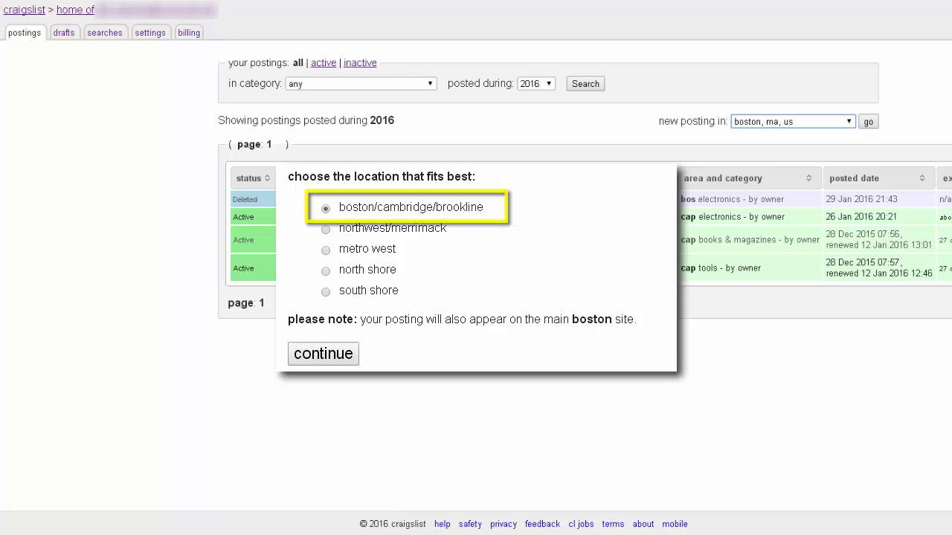
left_click(322, 354)
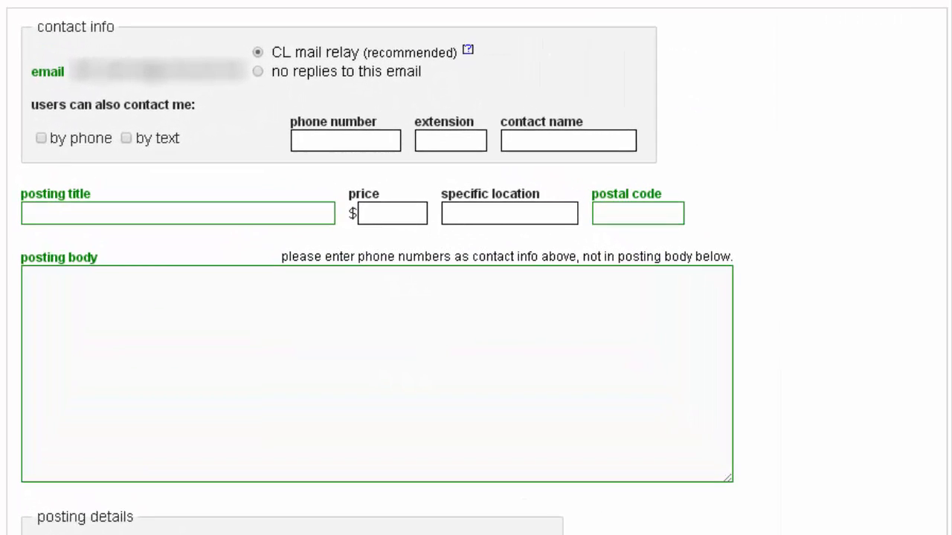
scroll("down", 3)
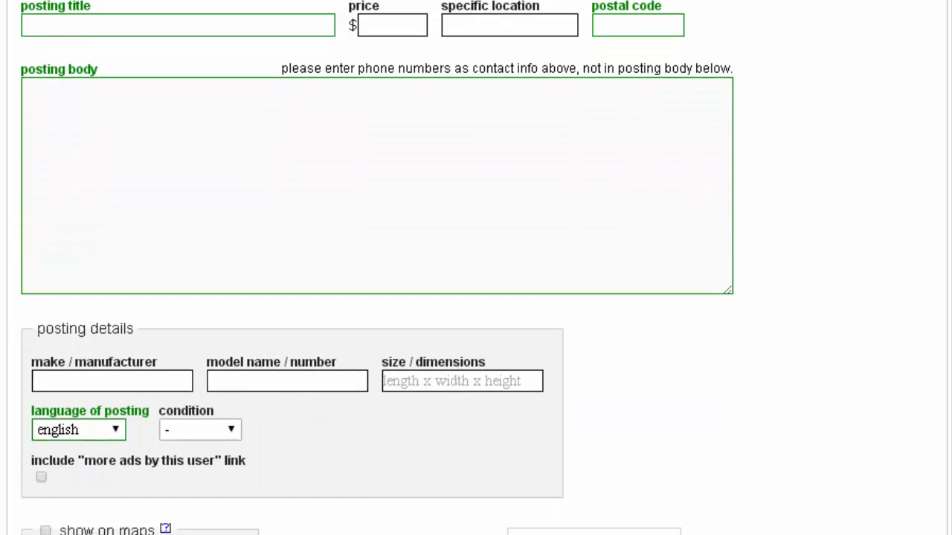
scroll("down", 3)
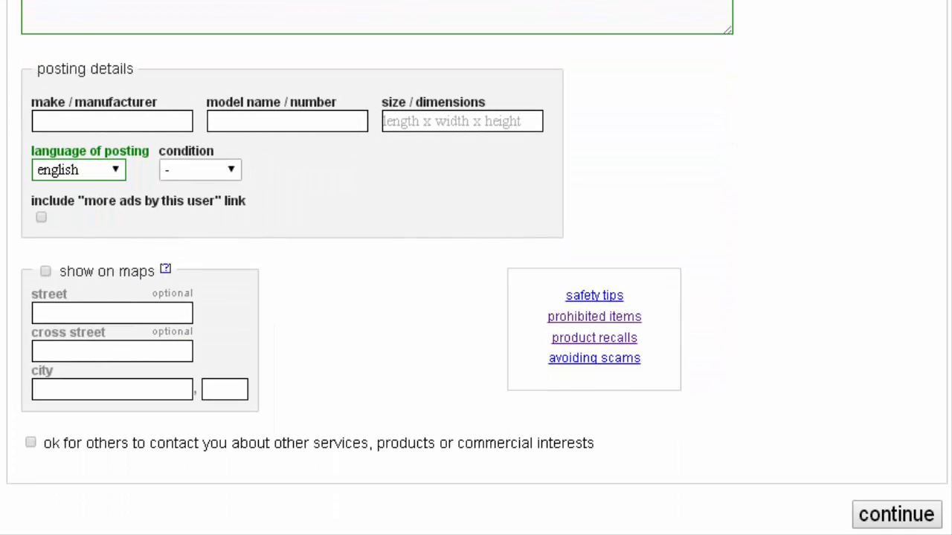